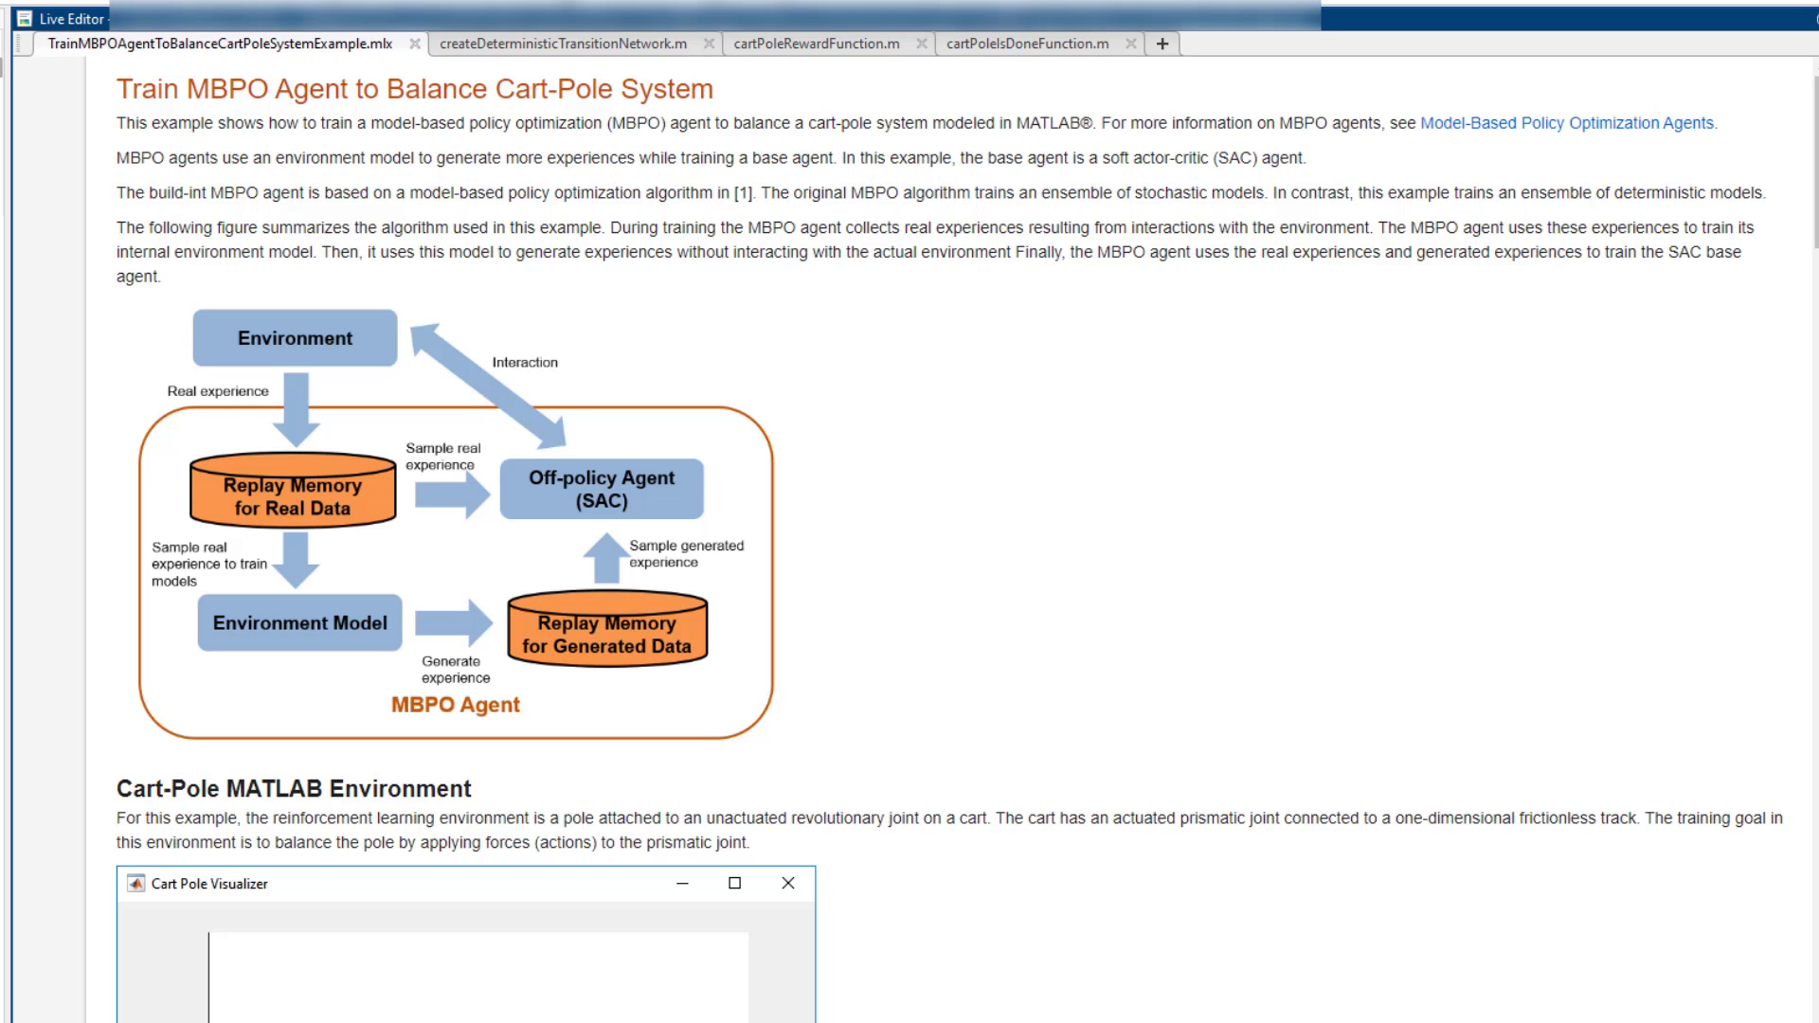
Scroll through createDeterministicTransitionNetwork to its state, action and common layers ending in nextObservation
{"action": "scroll", "scroll_direction": "down", "scroll_amount": 3}
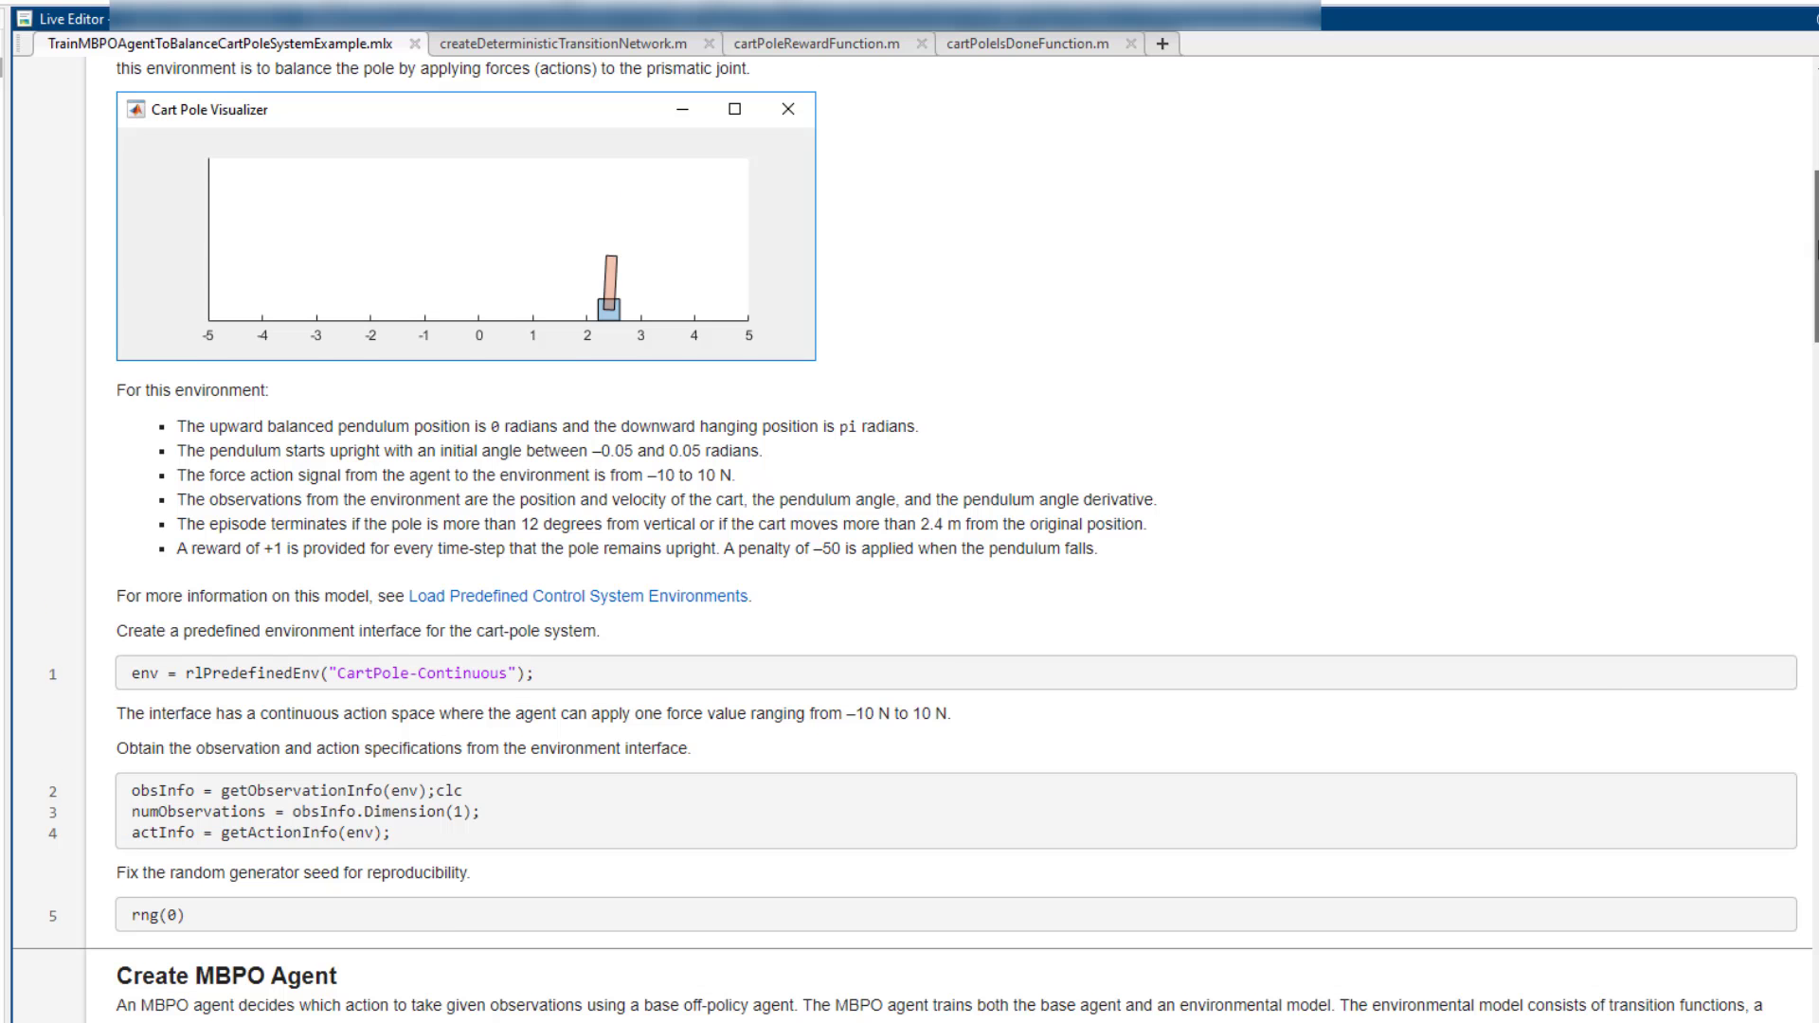
{"action": "scroll", "scroll_direction": "down", "scroll_amount": 3}
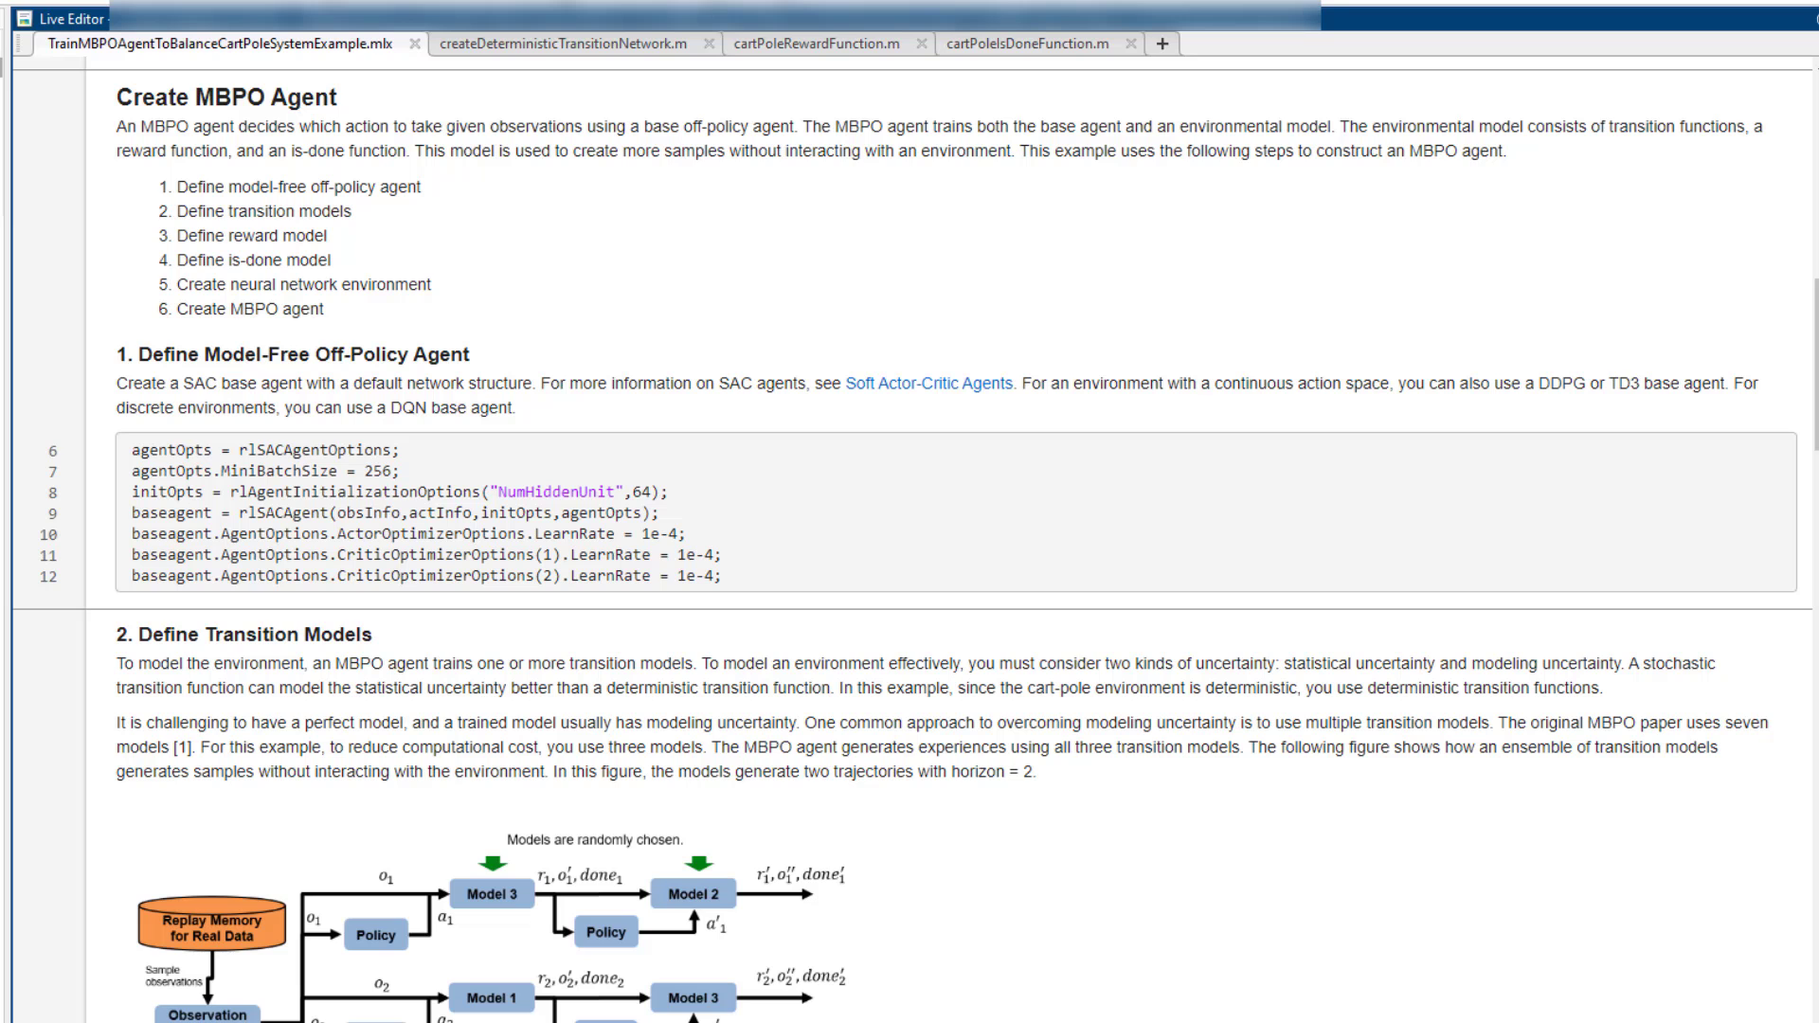
{"action": "scroll", "scroll_direction": "down", "scroll_amount": 3}
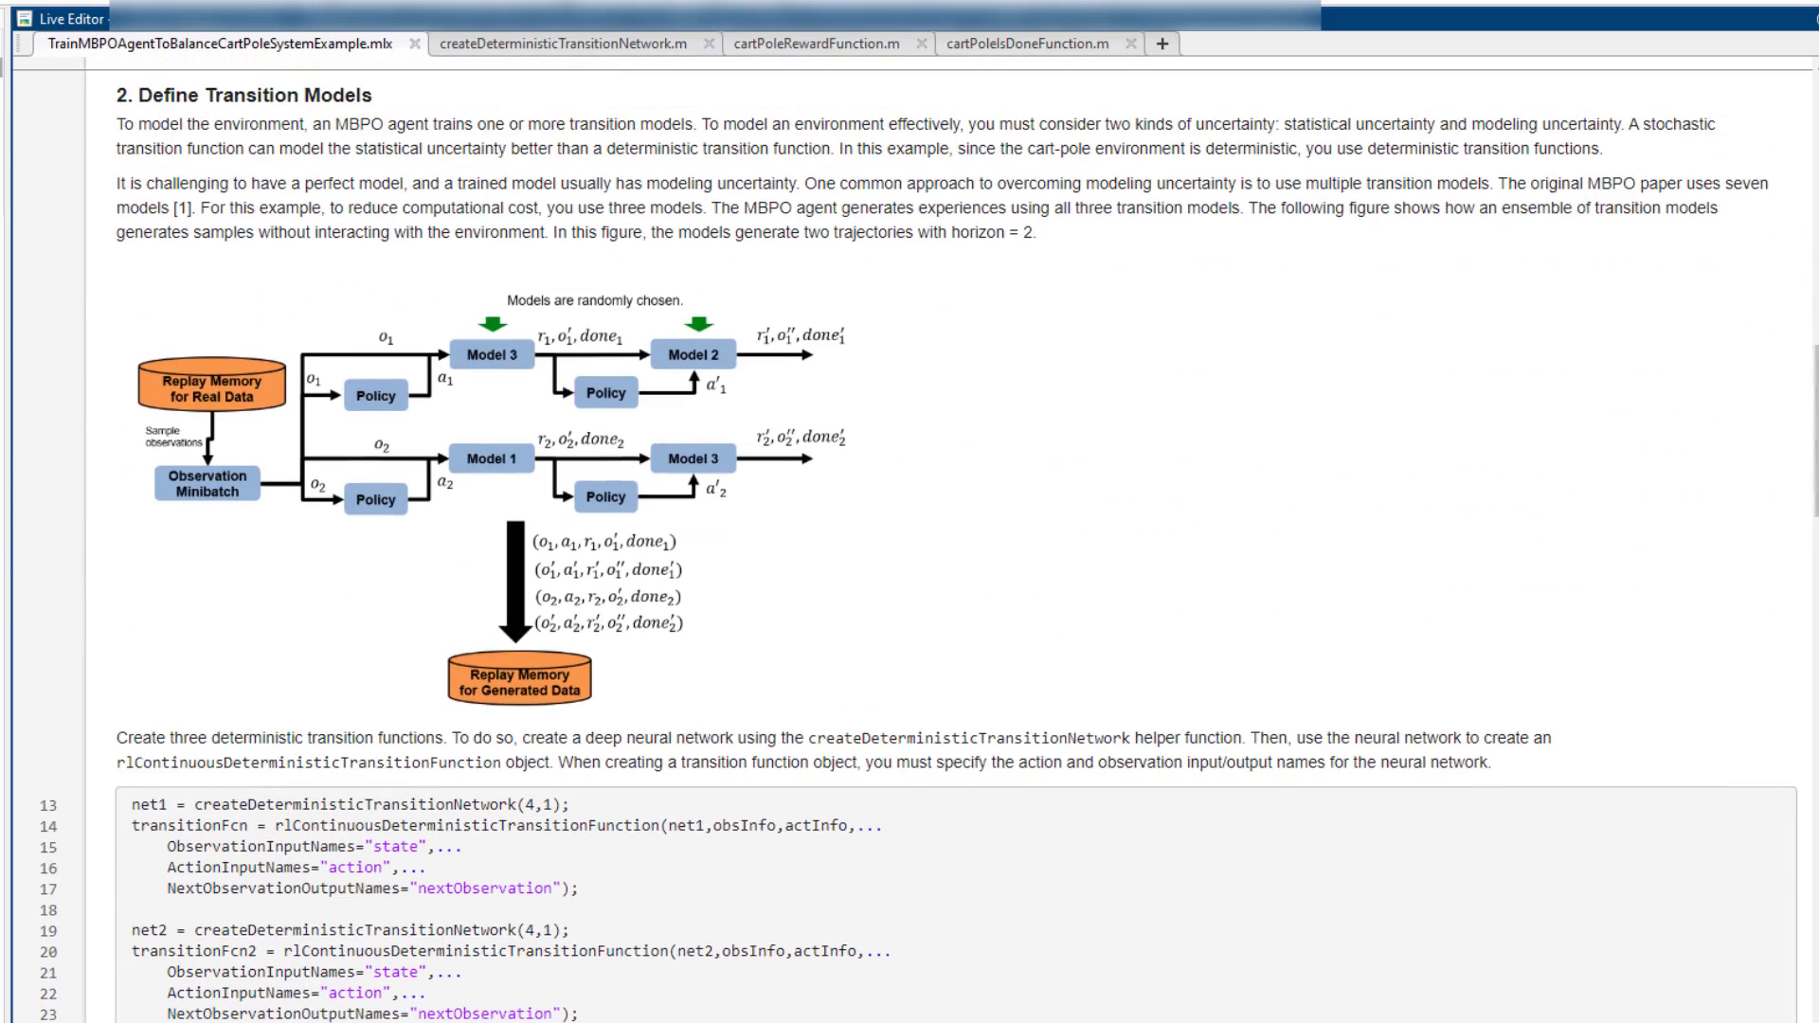
{"action": "scroll", "scroll_direction": "down", "scroll_amount": 3}
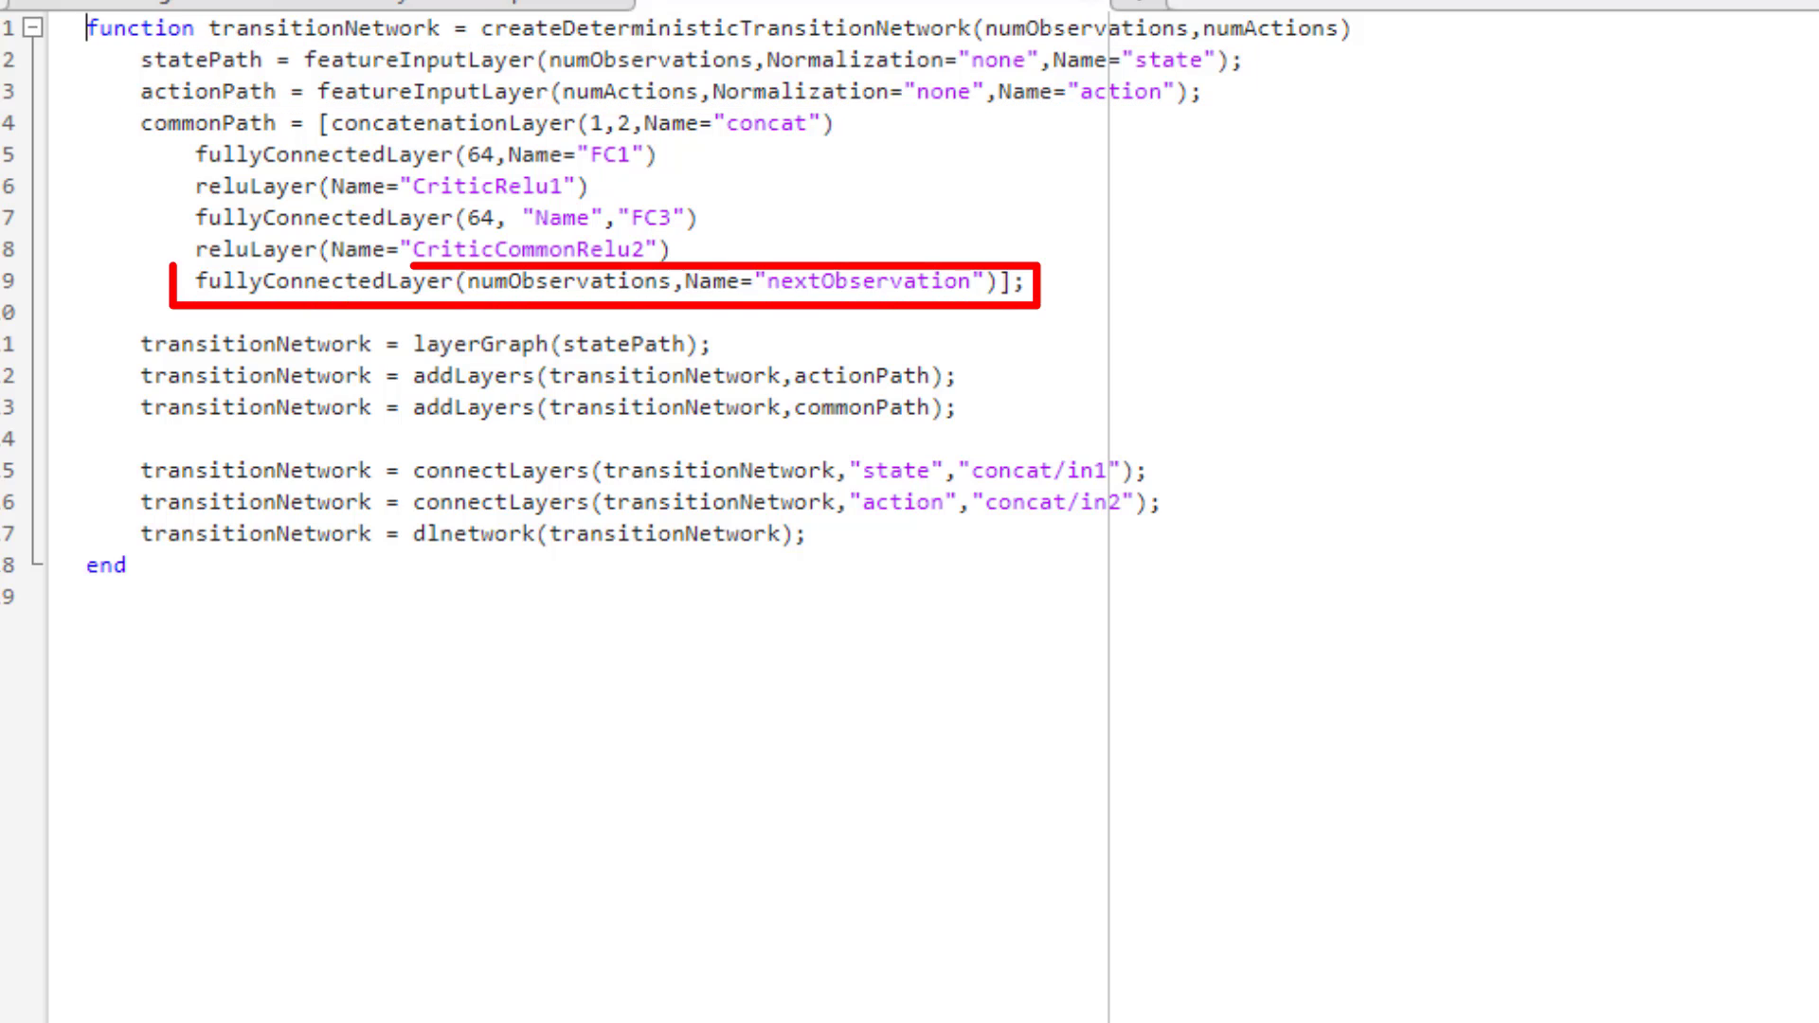
Return to the TrainMBPOAgentToBalanceCartPoleSystemExample.mlx script at the three transition functions
{"action": "left_click", "coordinate": [267, 42]}
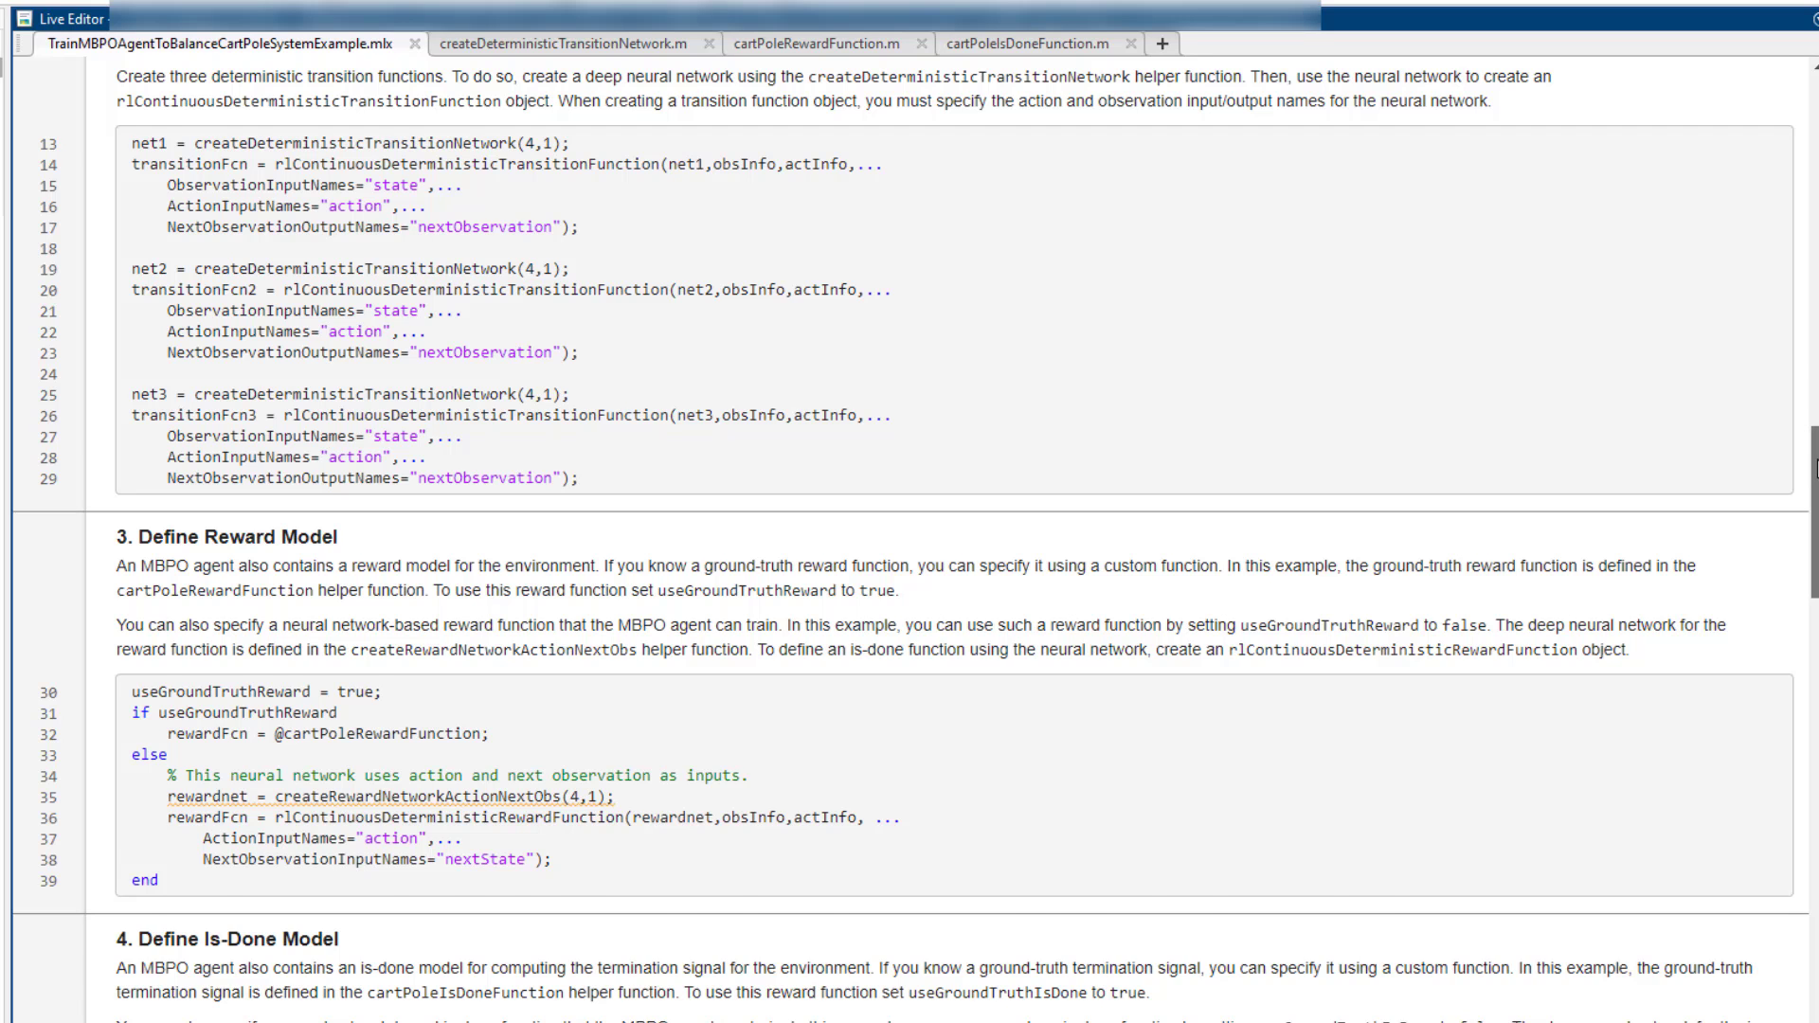
{"action": "scroll", "scroll_direction": "down", "scroll_amount": 3}
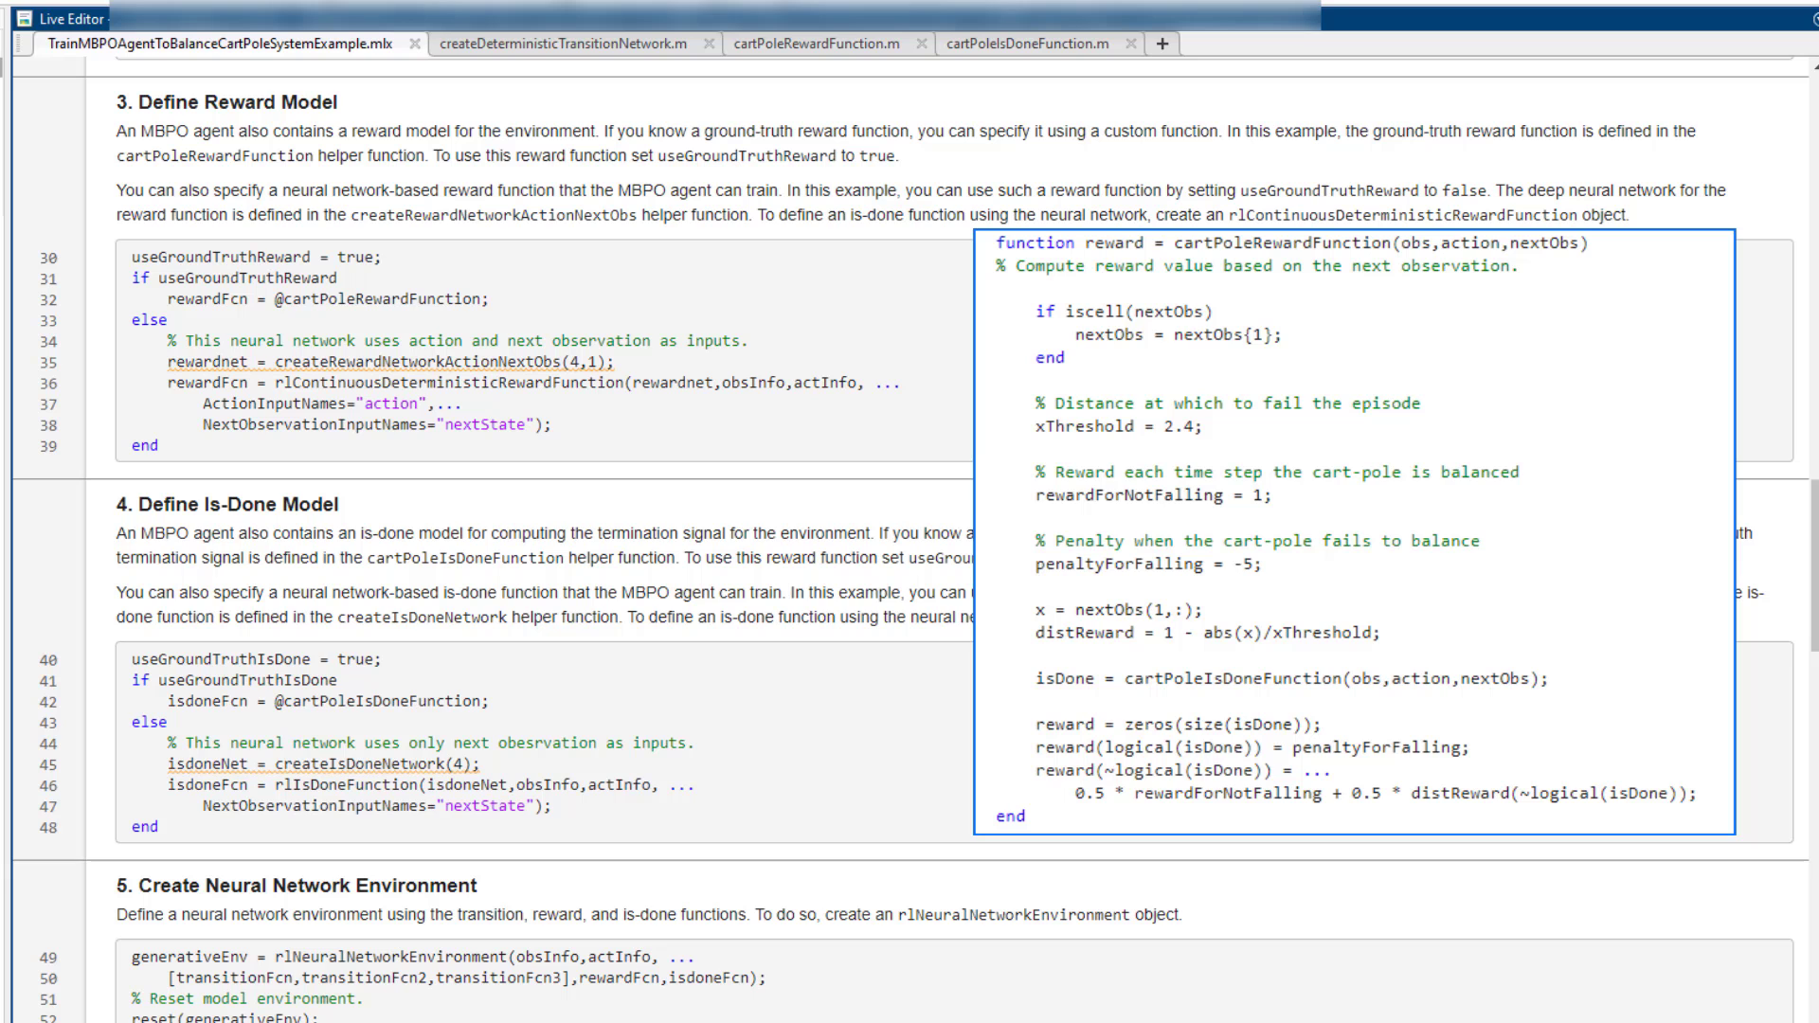
{"action": "scroll", "scroll_direction": "down", "scroll_amount": 3}
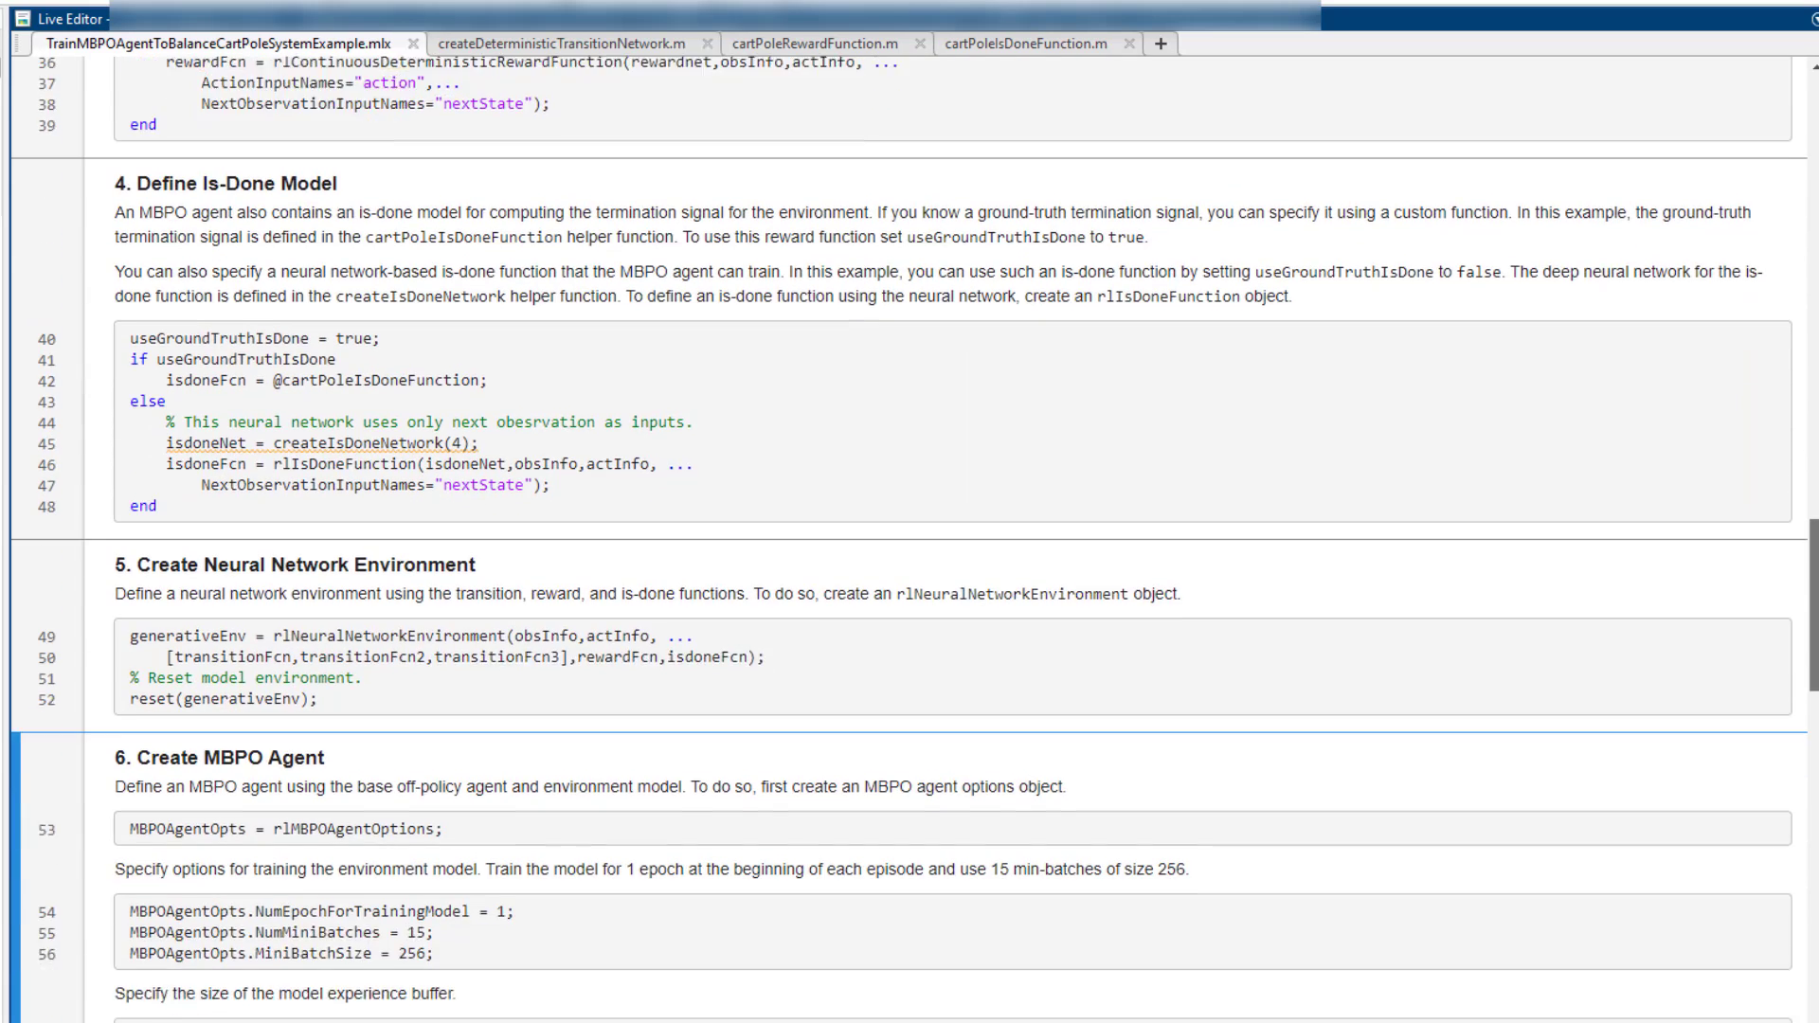
{"action": "scroll", "scroll_direction": "down", "scroll_amount": 3}
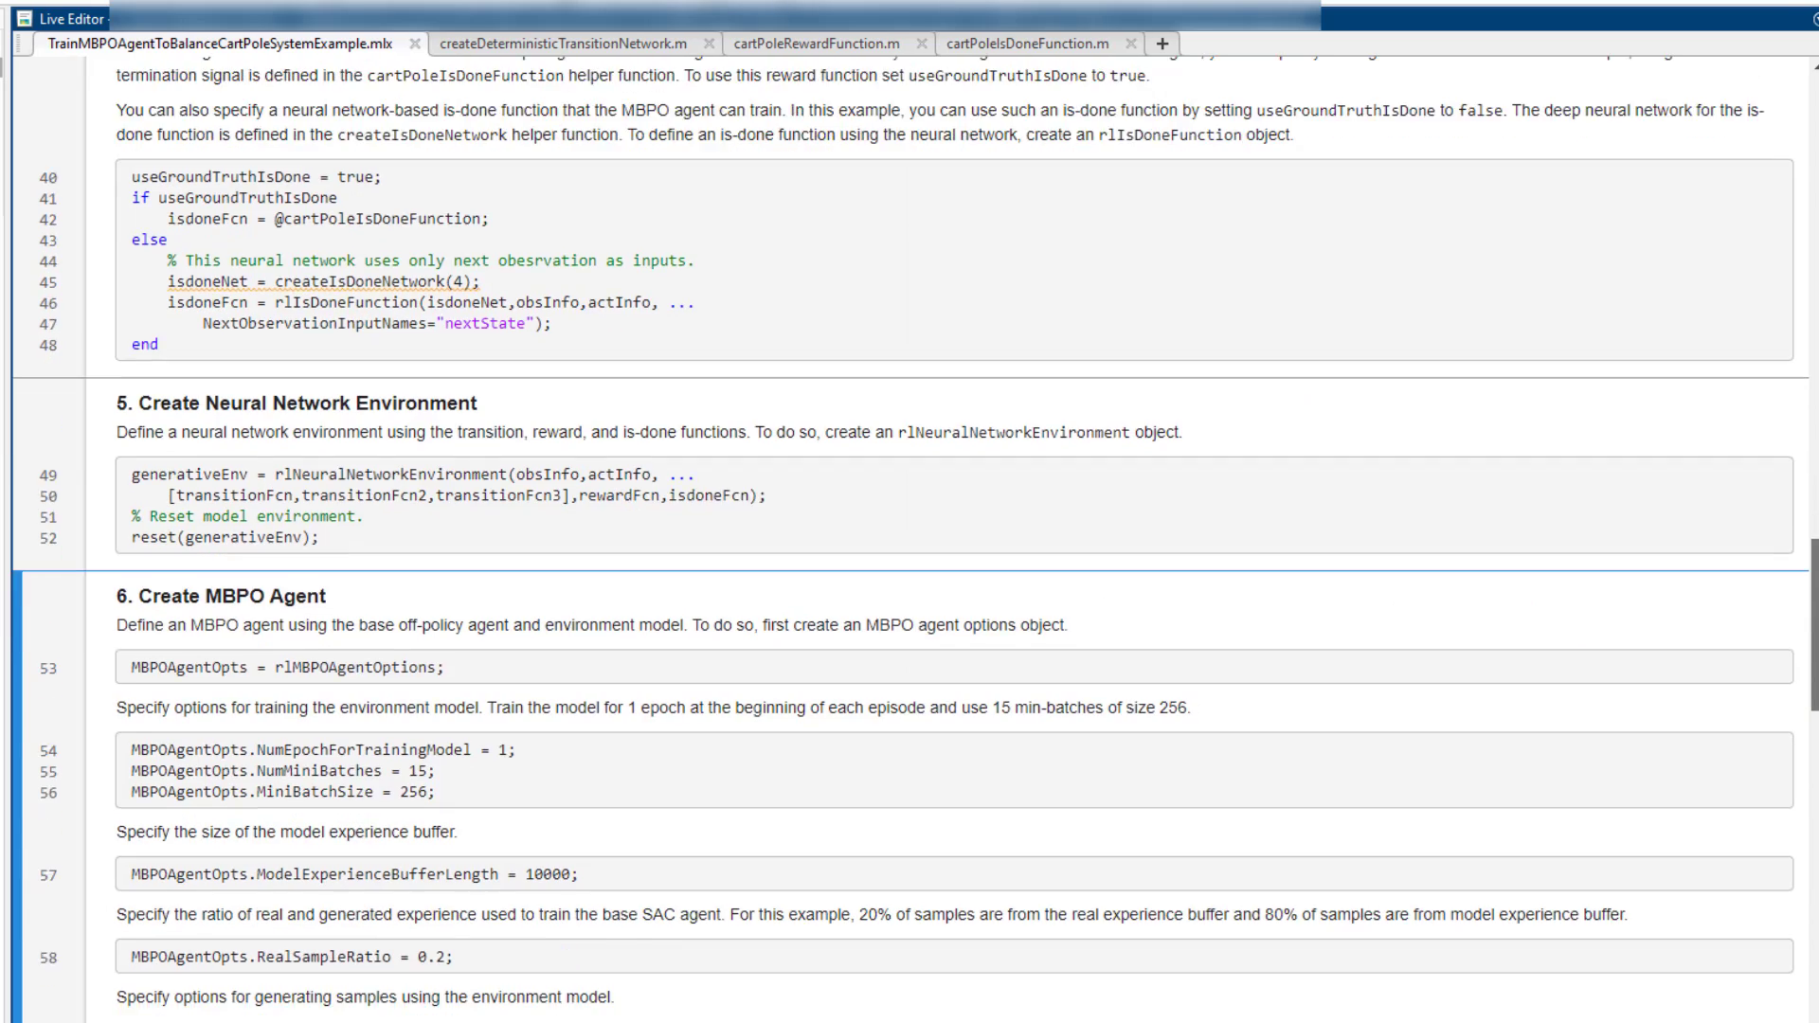
{"action": "scroll", "scroll_direction": "down", "scroll_amount": 3}
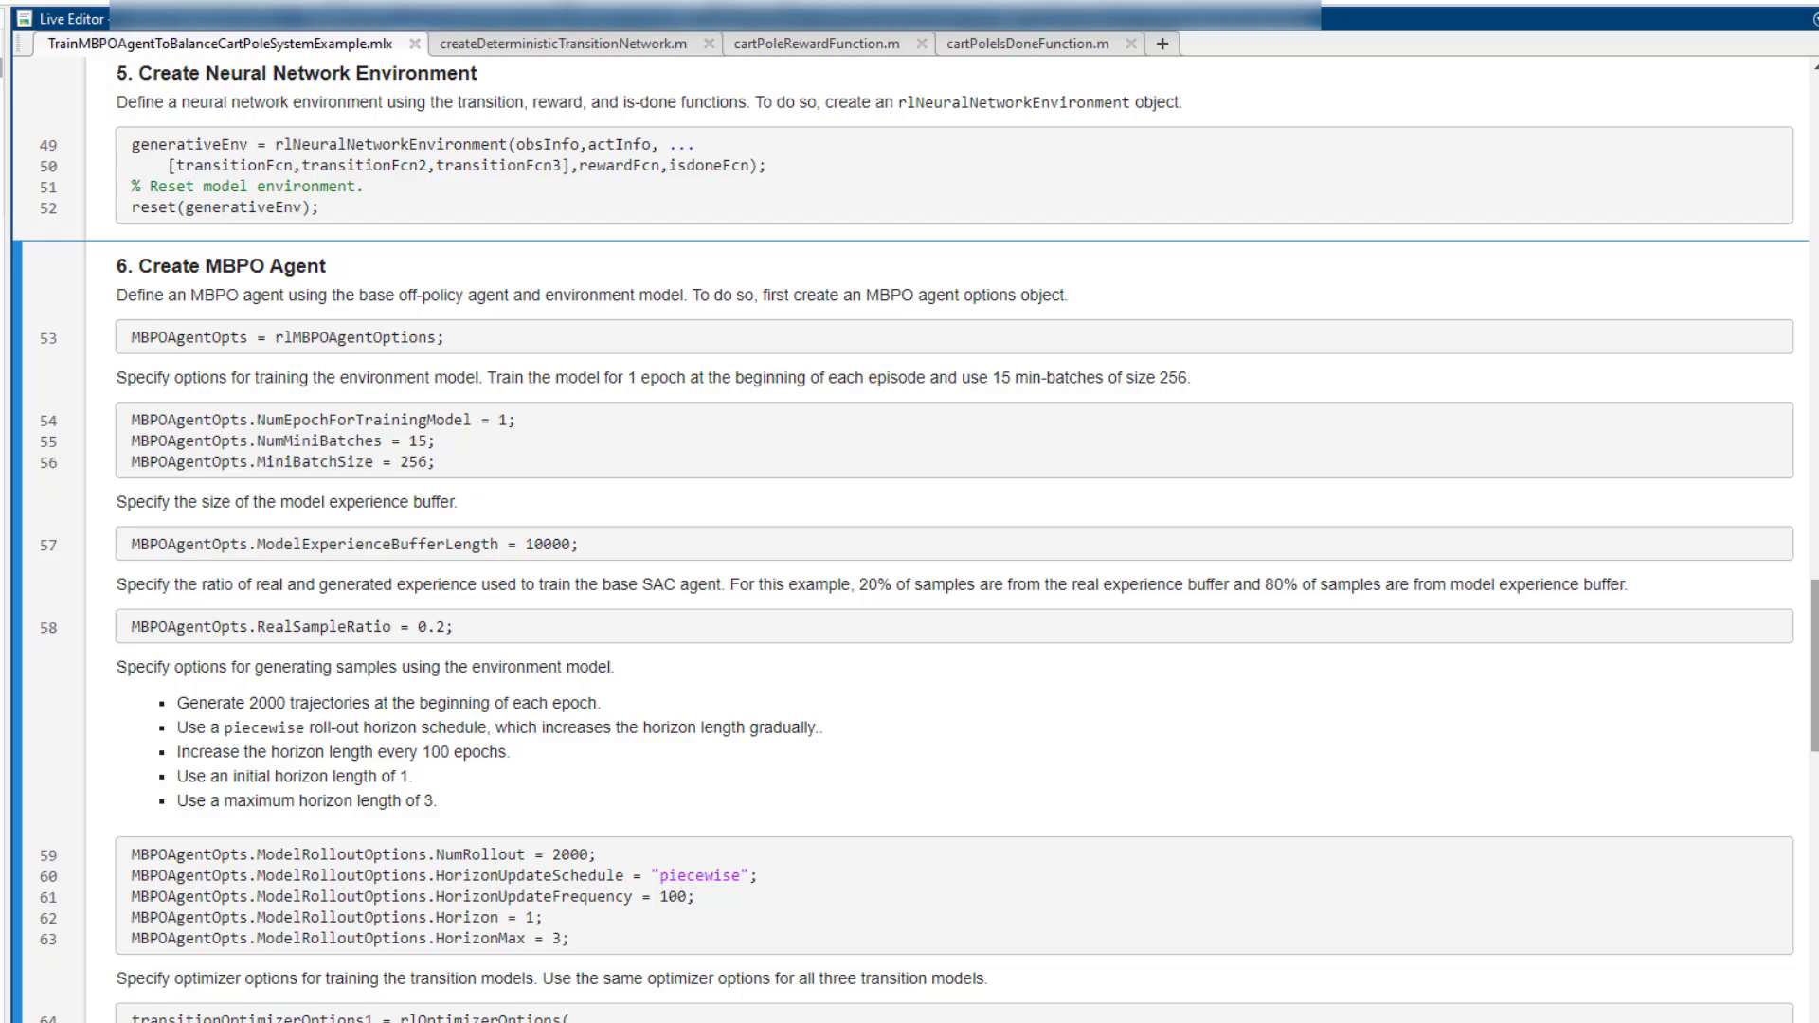
{"action": "scroll", "scroll_direction": "down", "scroll_amount": 3}
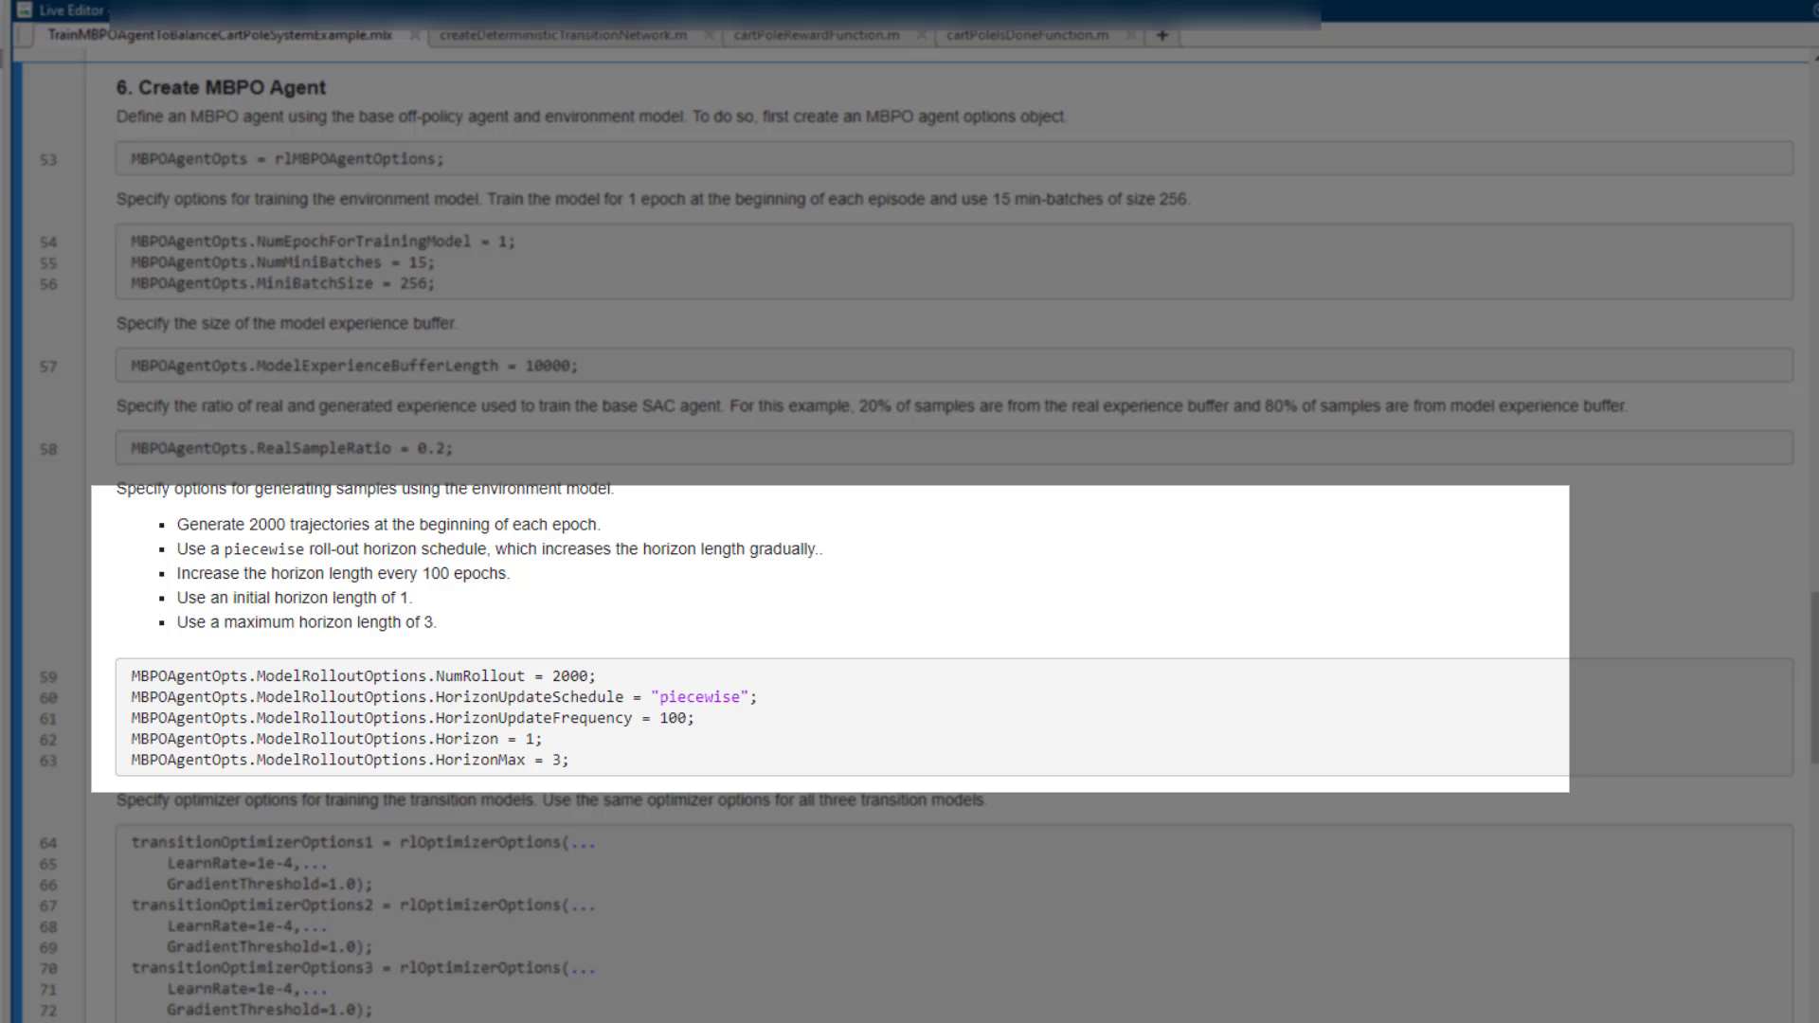
{"action": "scroll", "scroll_direction": "down", "scroll_amount": 3}
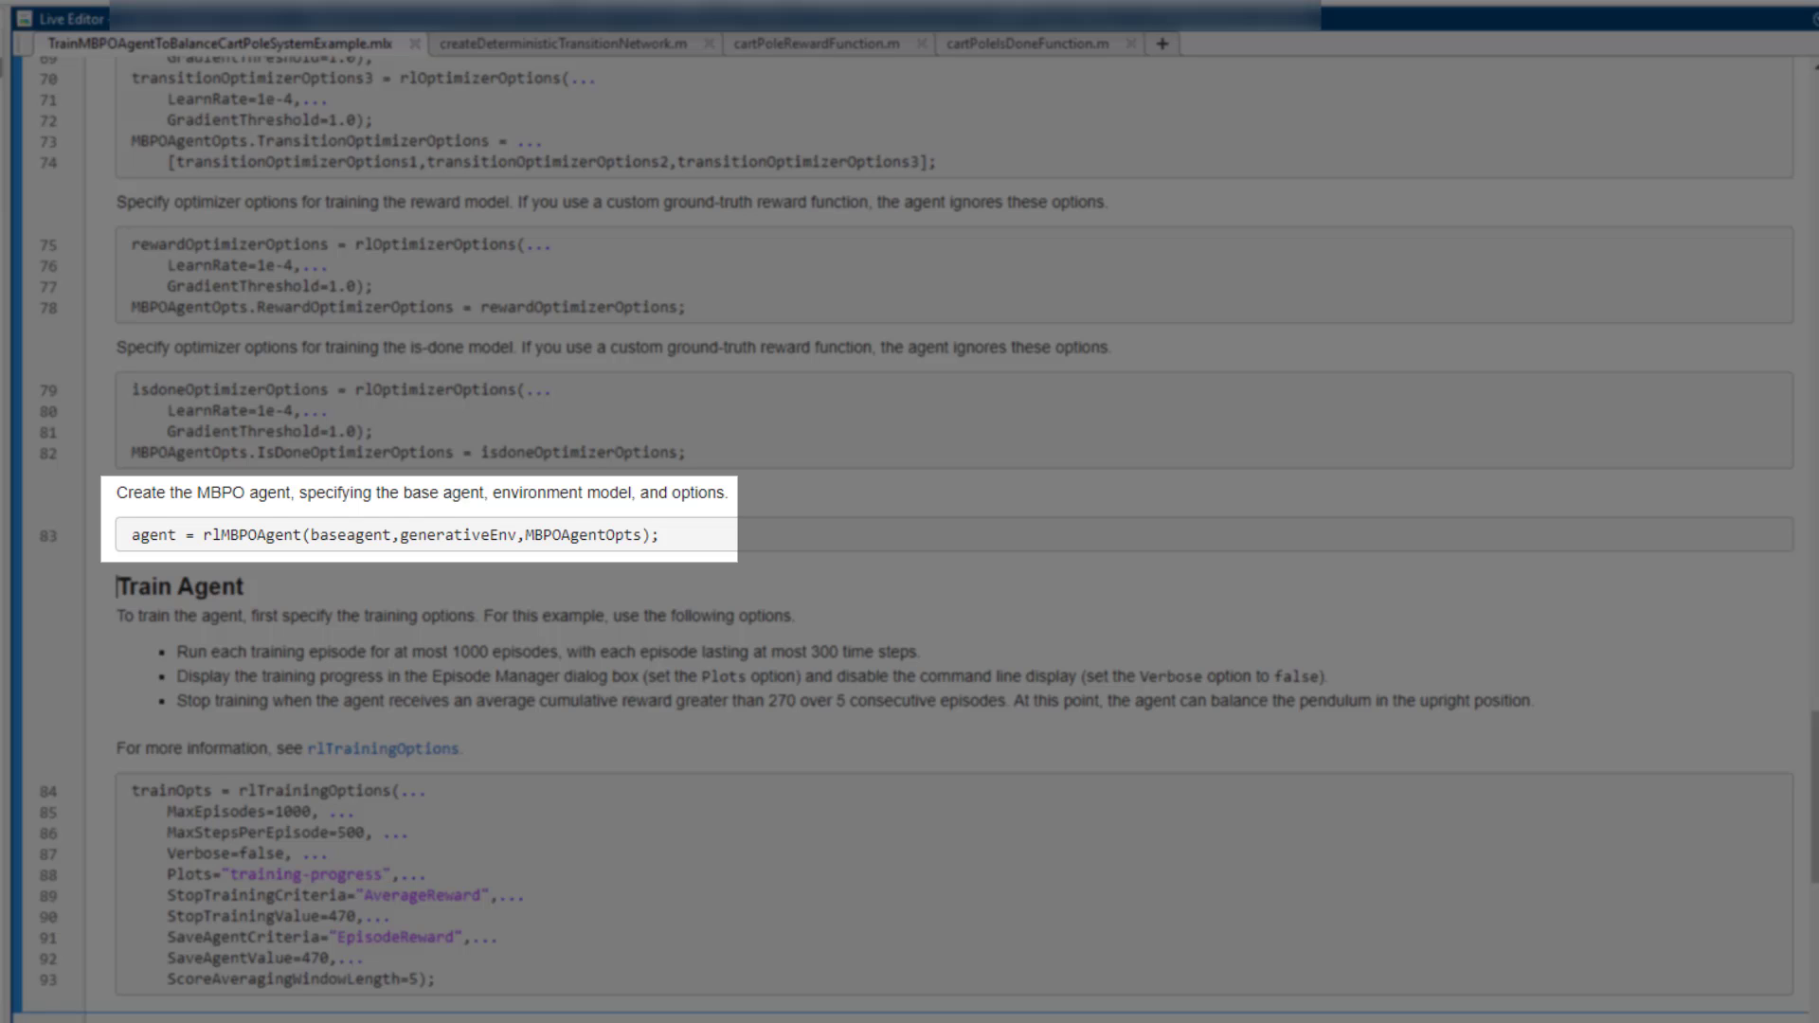
Scroll to the finished training results: episode 527, average reward 470.16
{"action": "scroll", "scroll_direction": "down", "scroll_amount": 3}
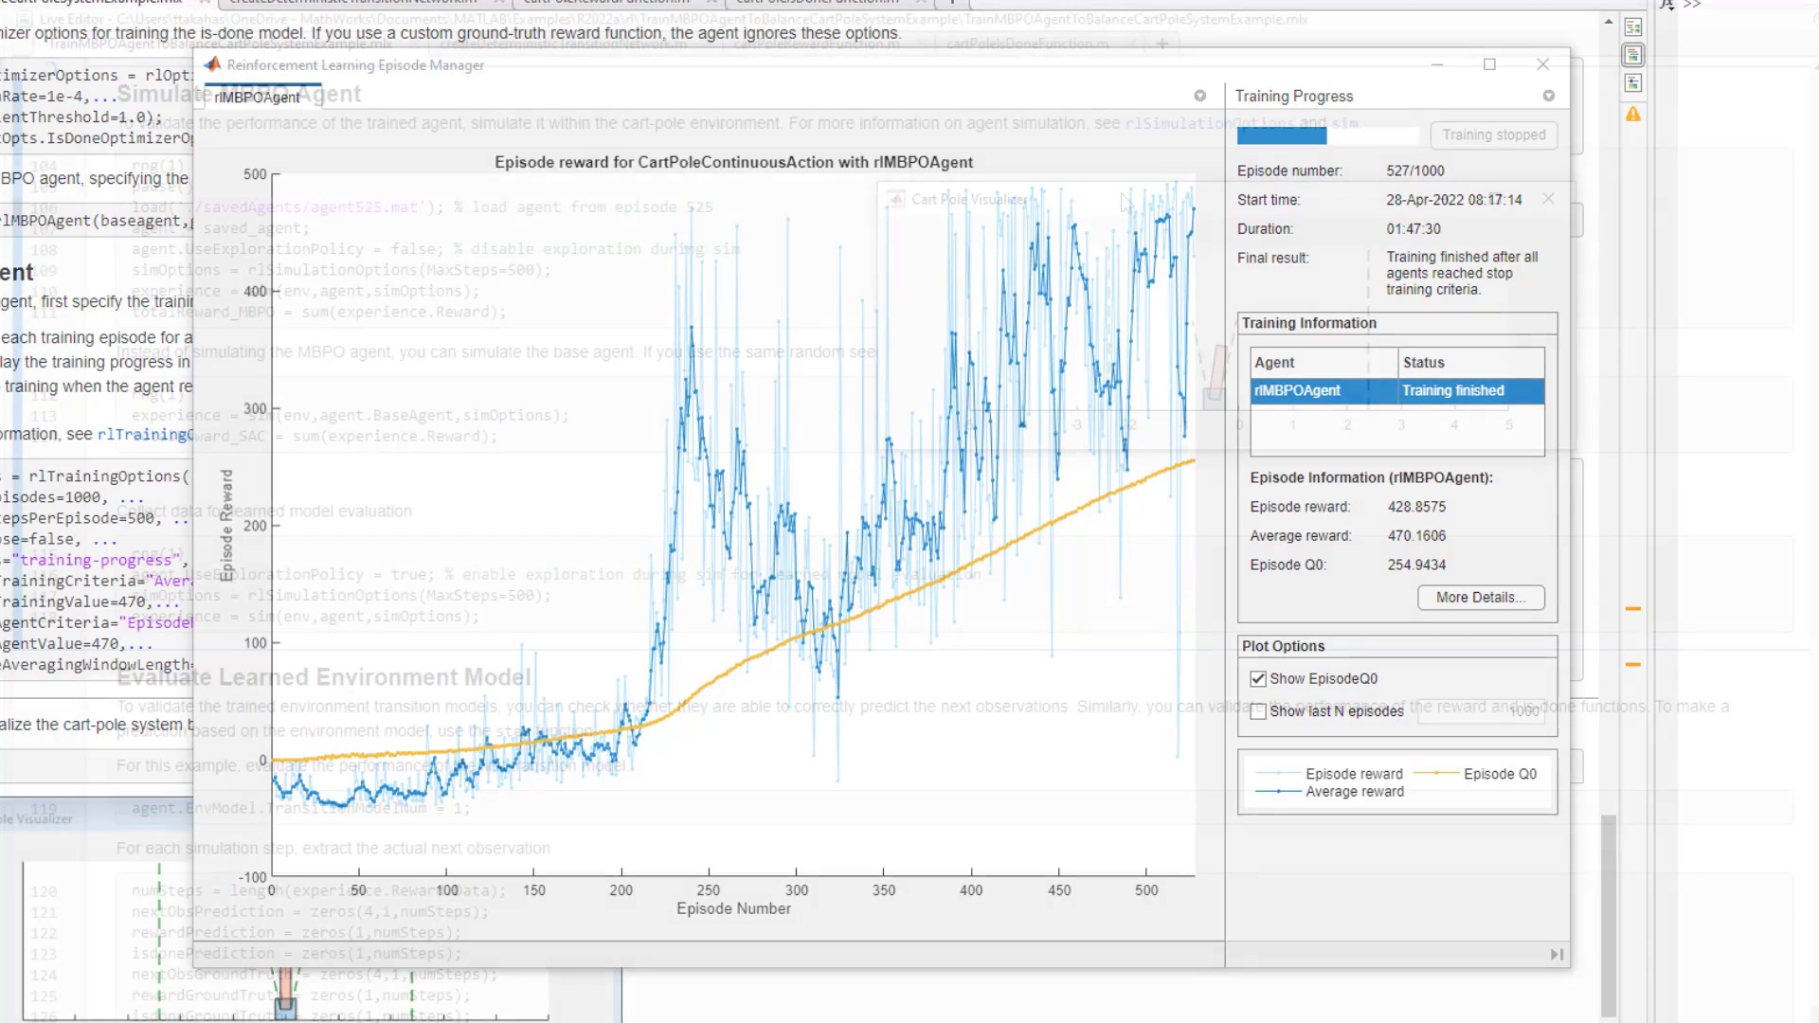
Close the Episode Manager and scroll past the simulation to Evaluate Learned Environment Model
{"action": "left_click", "coordinate": [1541, 63]}
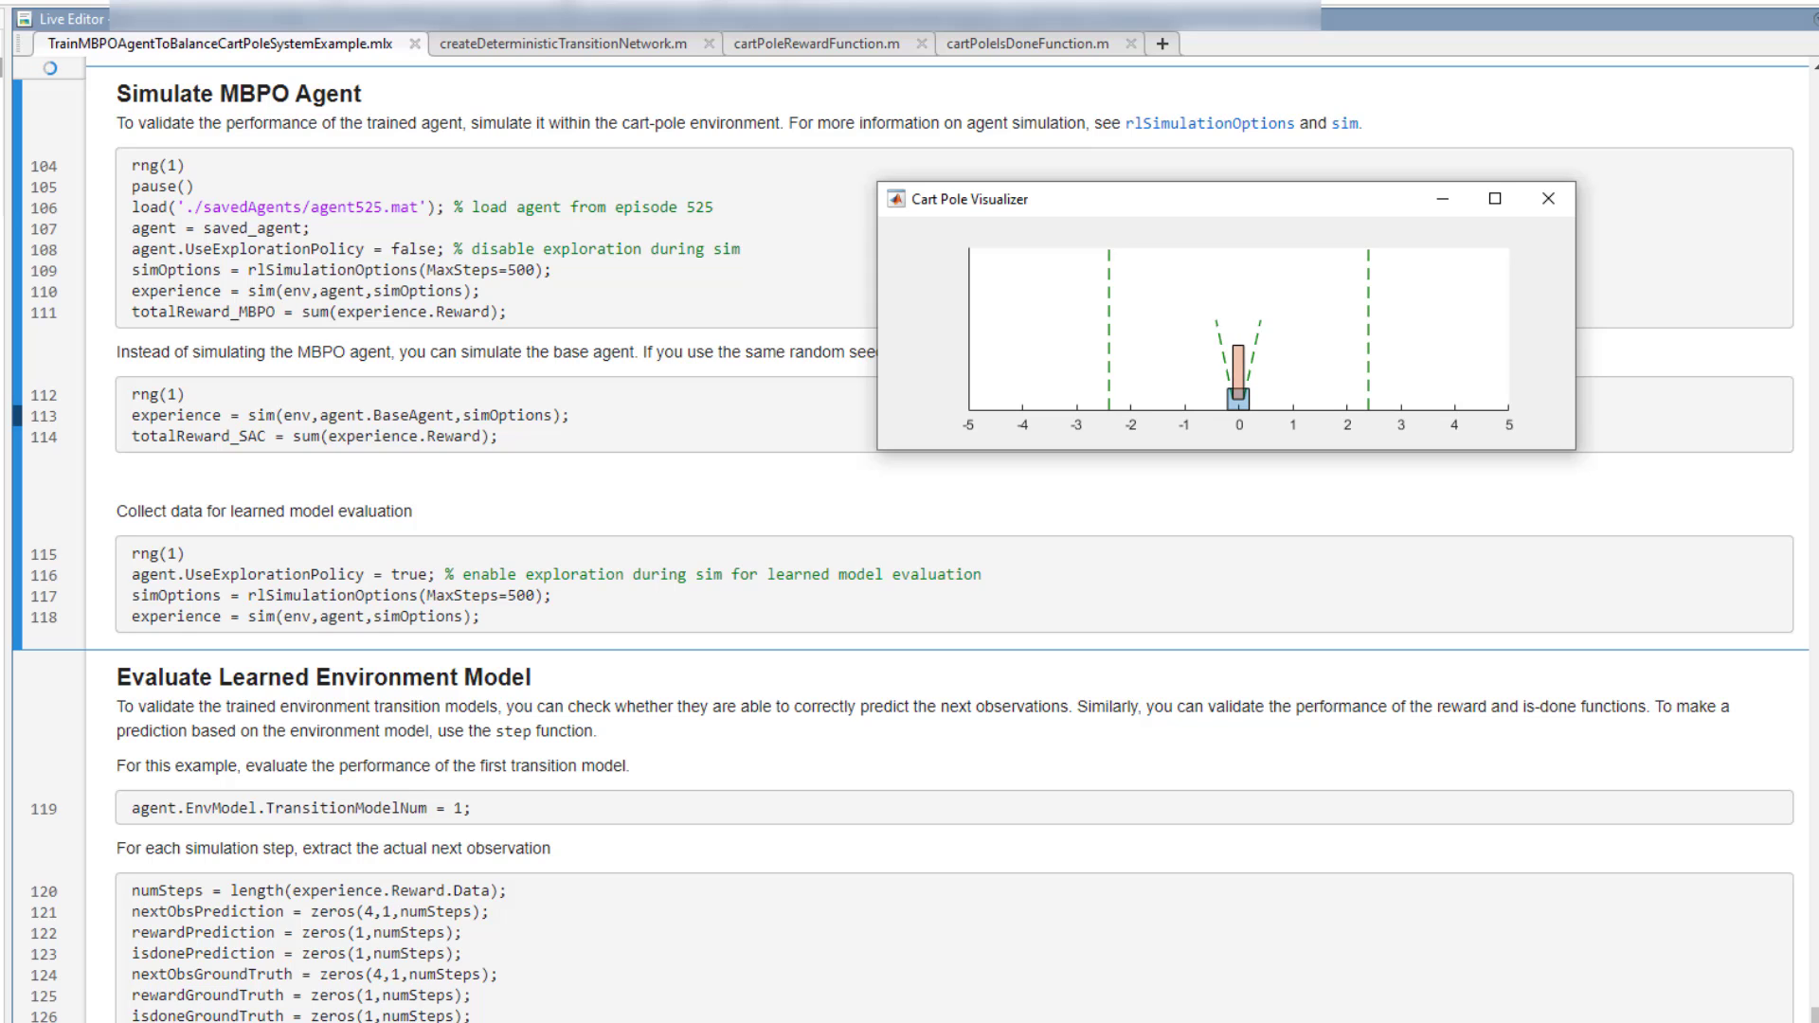
{"action": "scroll", "scroll_direction": "down", "scroll_amount": 3}
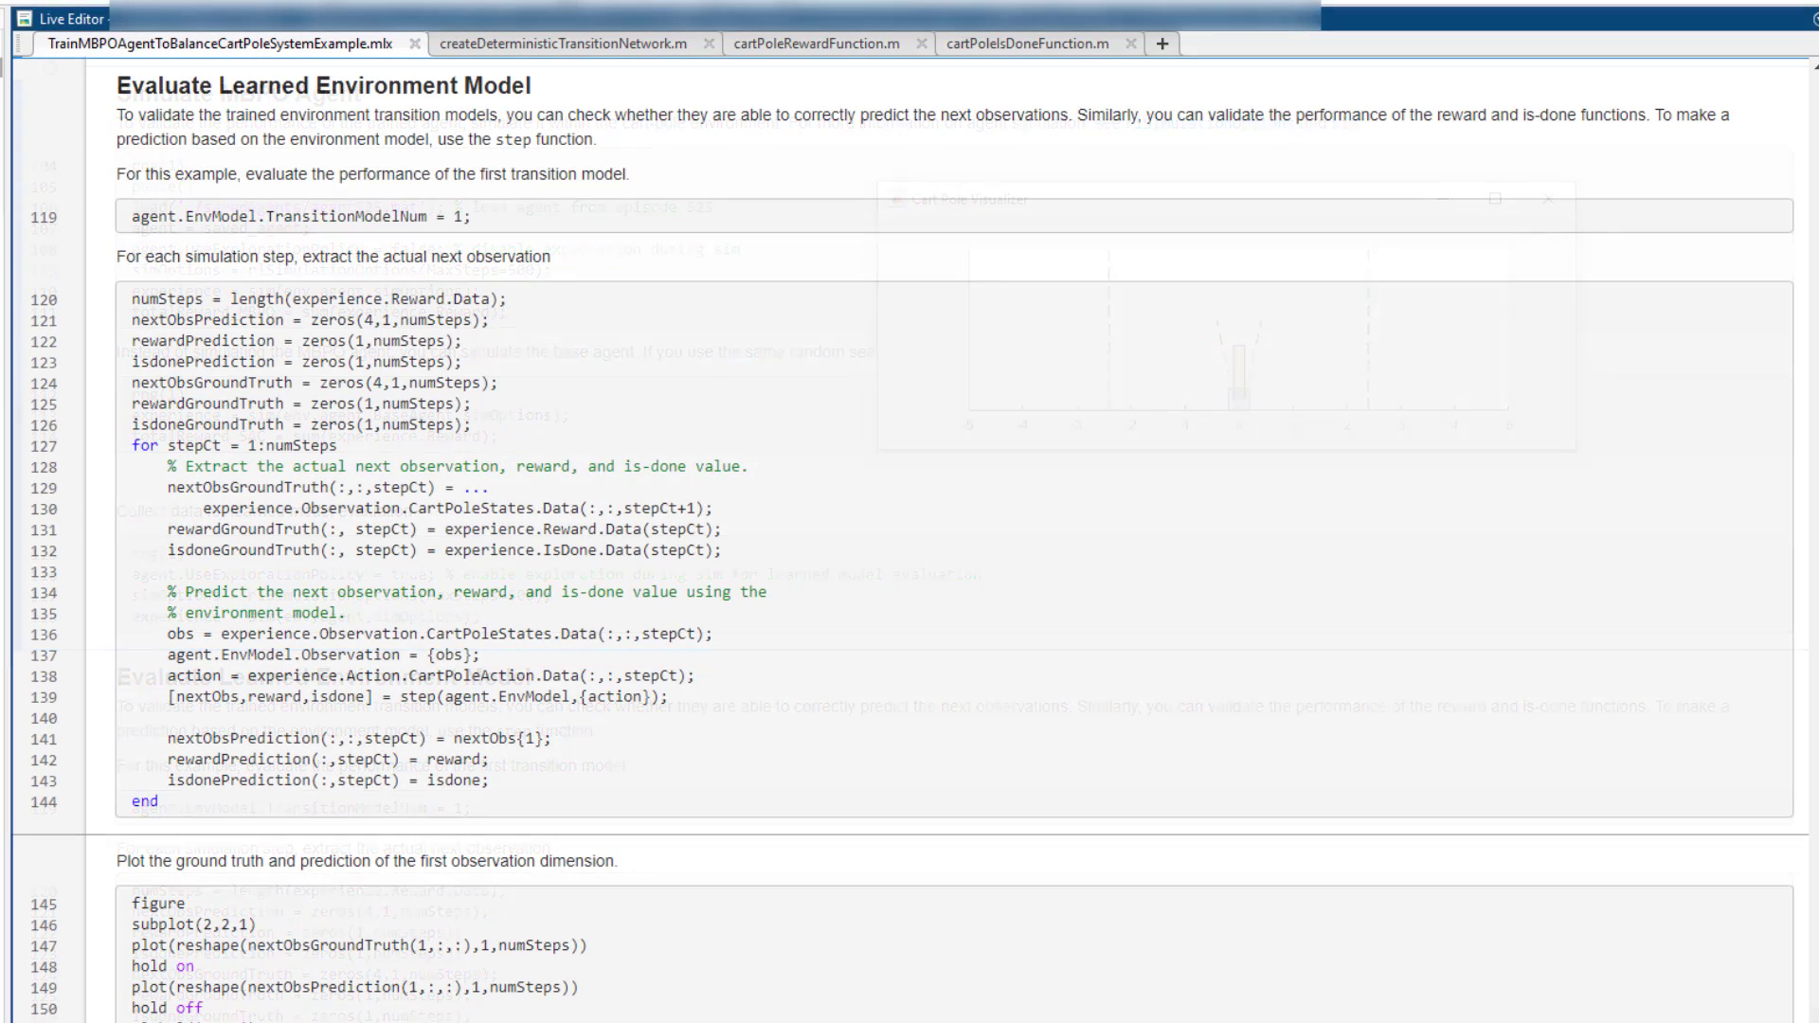